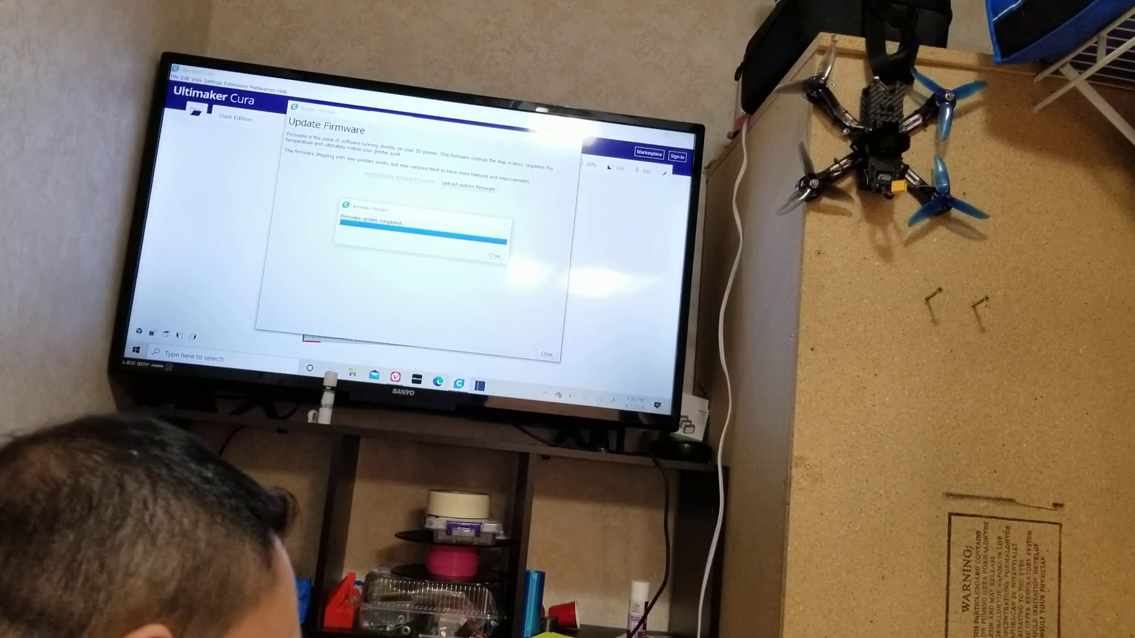
Step: Dismiss the finished Firmware Update progress window and the Update Firmware dialog
left_click(493, 253)
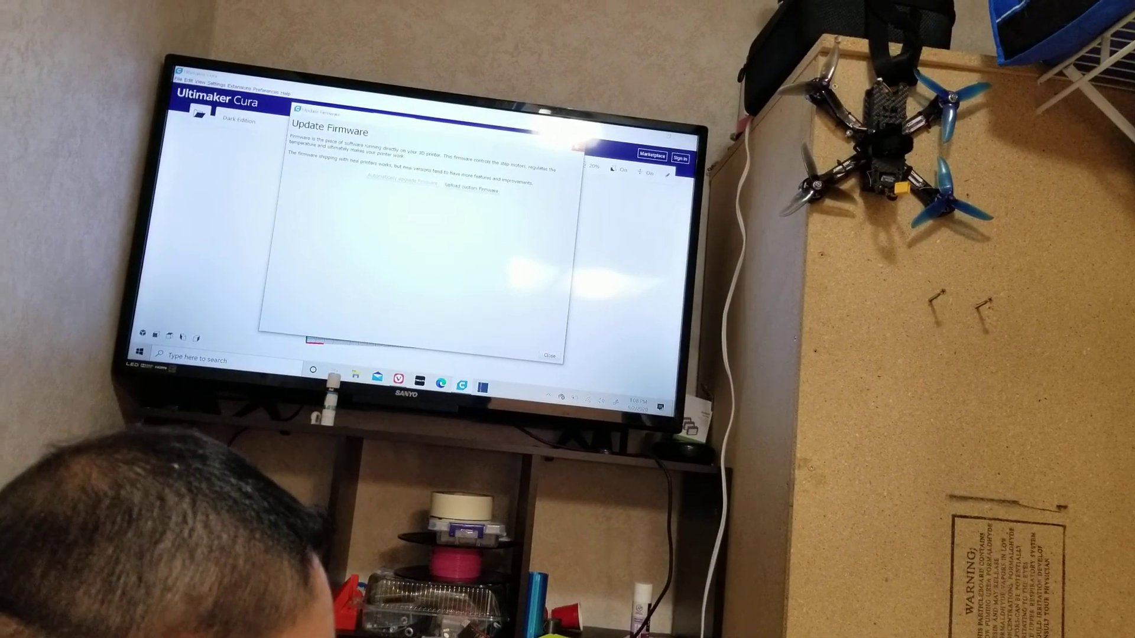
left_click(551, 355)
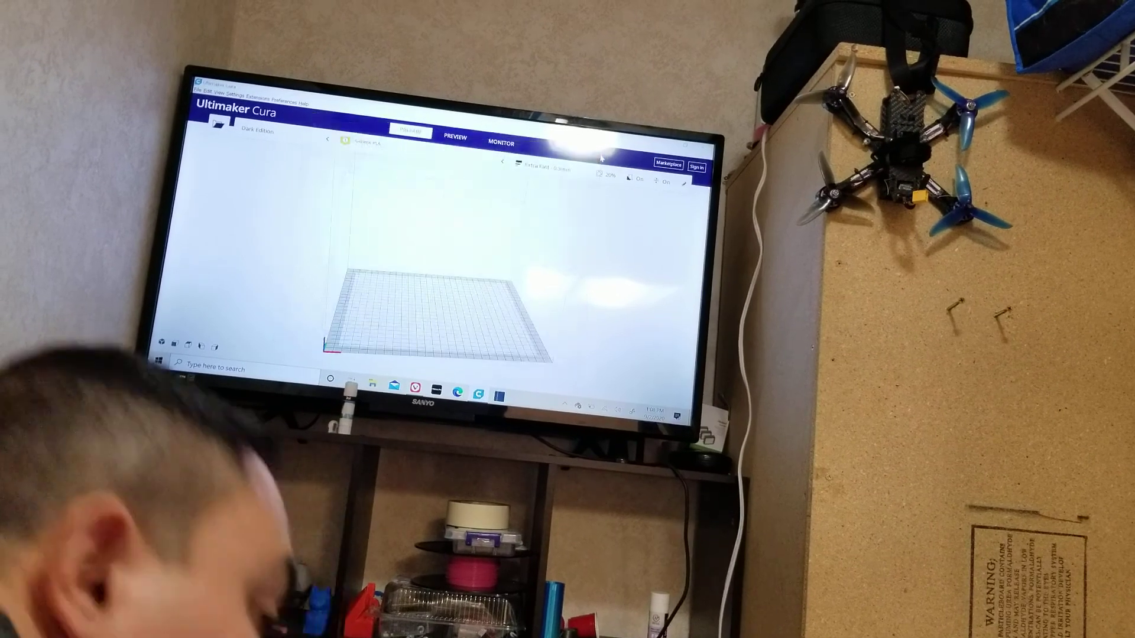